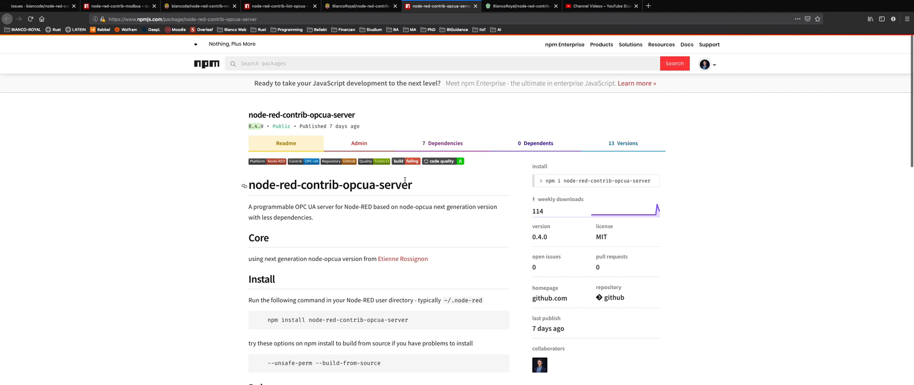
# Bring the UaExpert client window to the front from the taskbar.
pyautogui.click(600, 380)
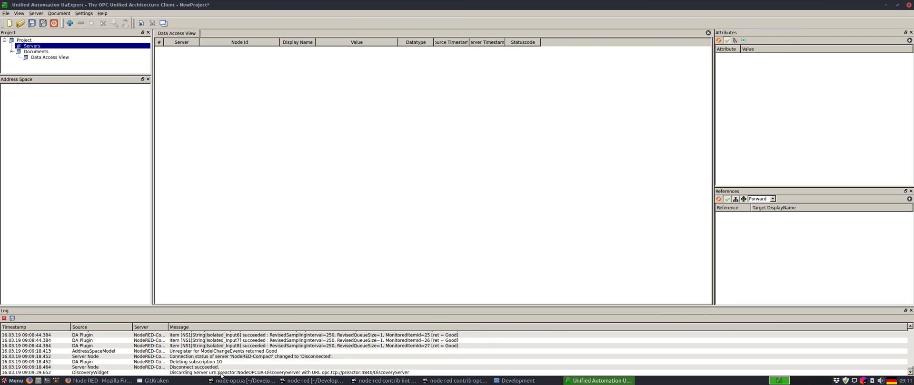
# Confirm node-red-contrib-opcua-server 0.4.0 in Manage Palette and return to the flow.
pyautogui.click(96, 381)
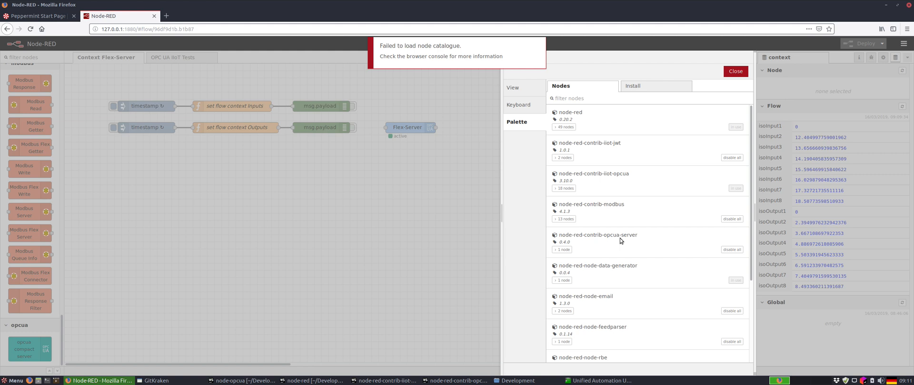
pyautogui.click(735, 71)
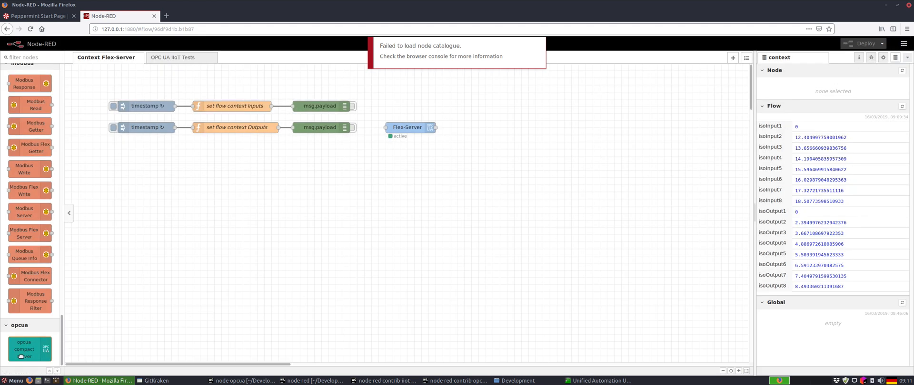
pyautogui.click(903, 44)
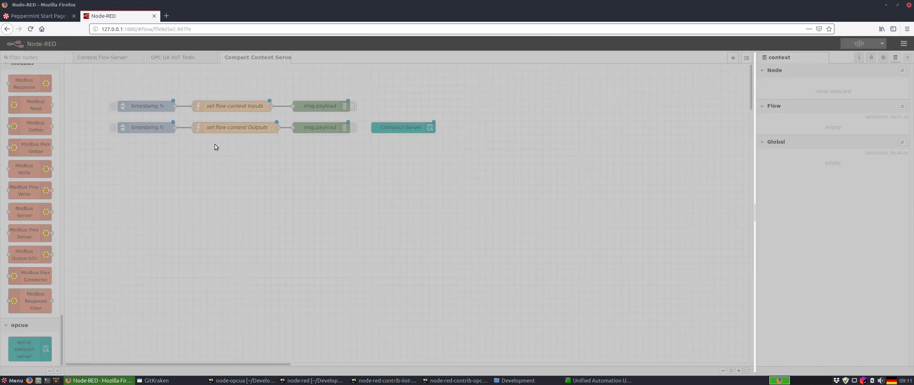
# Show the Compact Context Server flow and edit the 'set flow context Inputs' function.
pyautogui.click(866, 43)
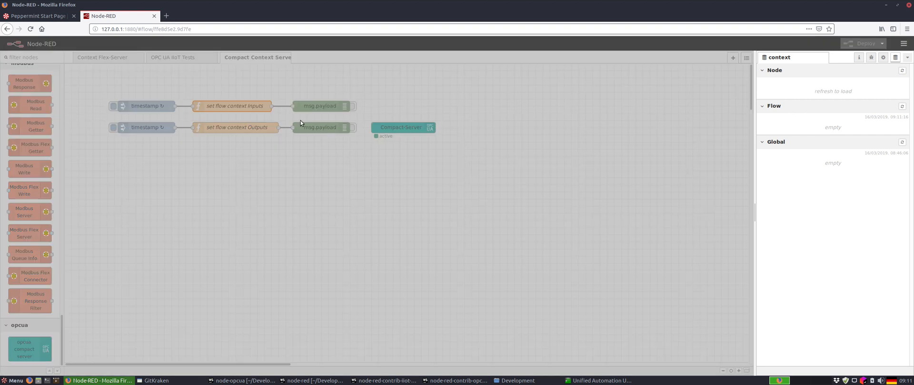
pyautogui.doubleClick(234, 106)
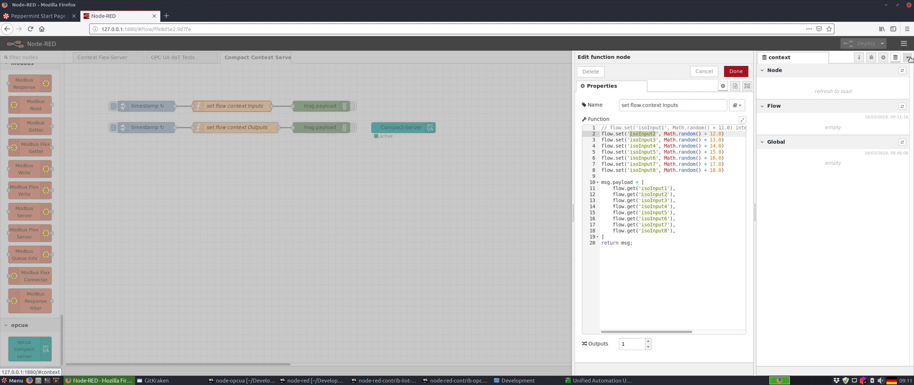
# Refresh the flow Context Data to show isoInput1–8 and isoOutput1–8, then return to UaExpert.
pyautogui.click(907, 57)
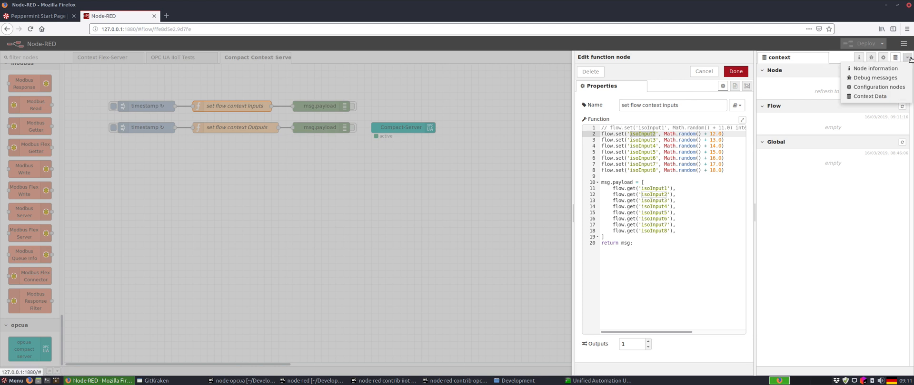
pyautogui.click(904, 108)
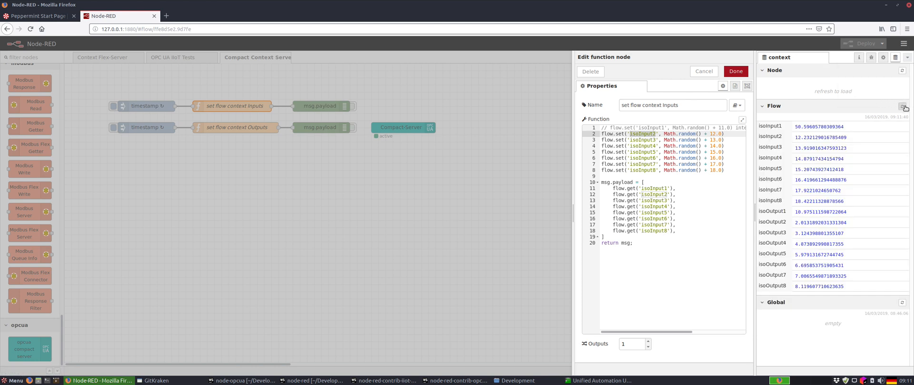
pyautogui.click(902, 107)
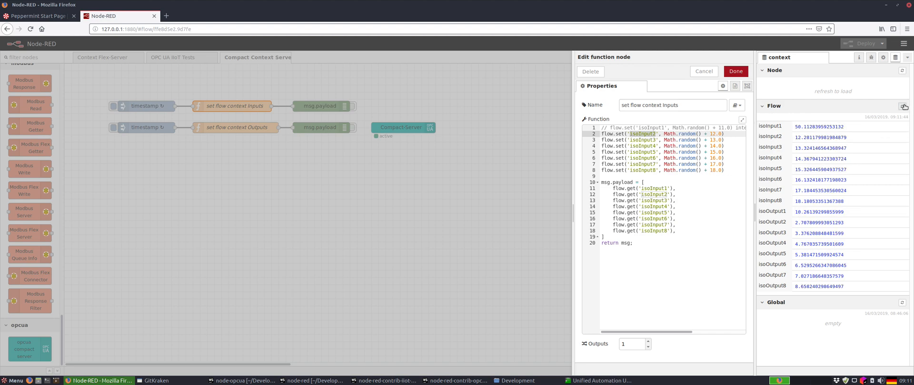
pyautogui.click(734, 71)
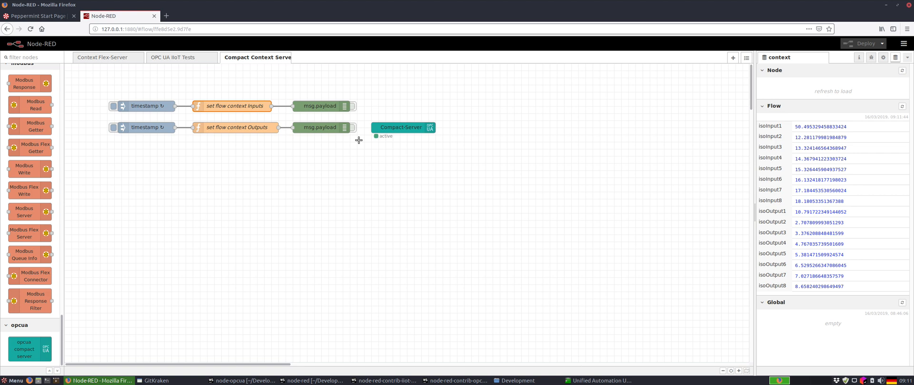
pyautogui.click(600, 381)
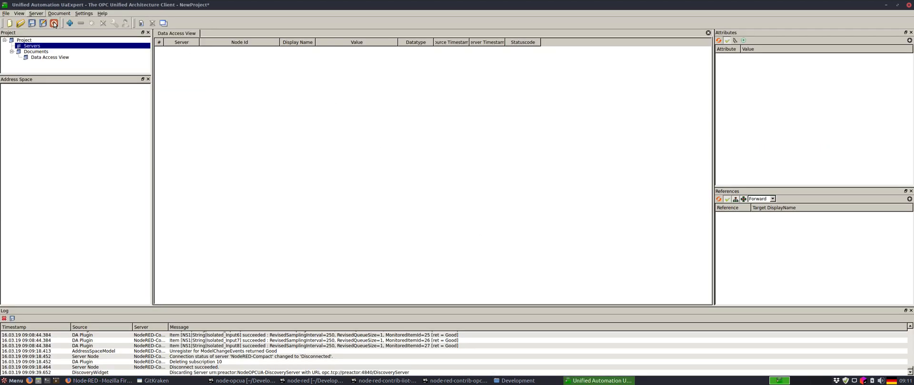
# Start adding a server via Local discovery in UaExpert, then return to Node-RED.
pyautogui.click(52, 23)
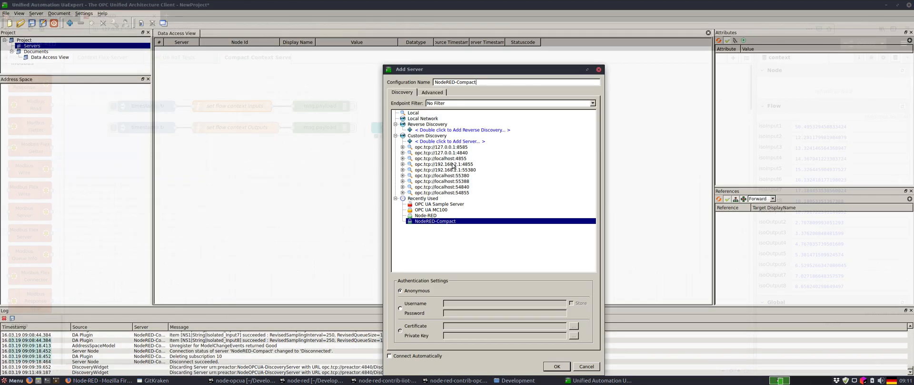
pyautogui.click(412, 113)
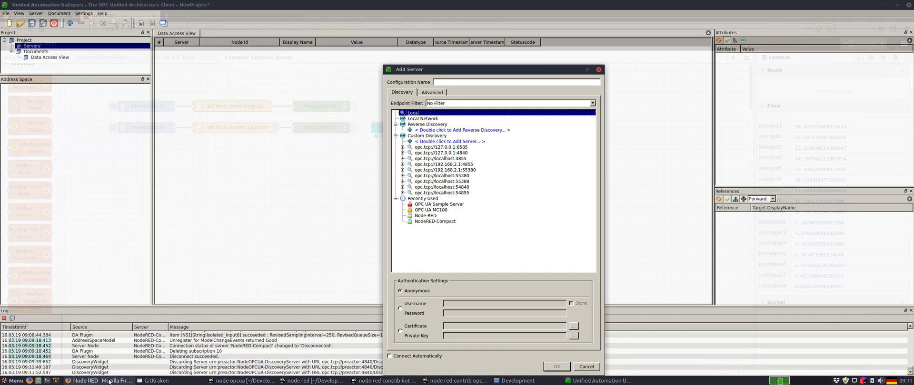
pyautogui.click(99, 381)
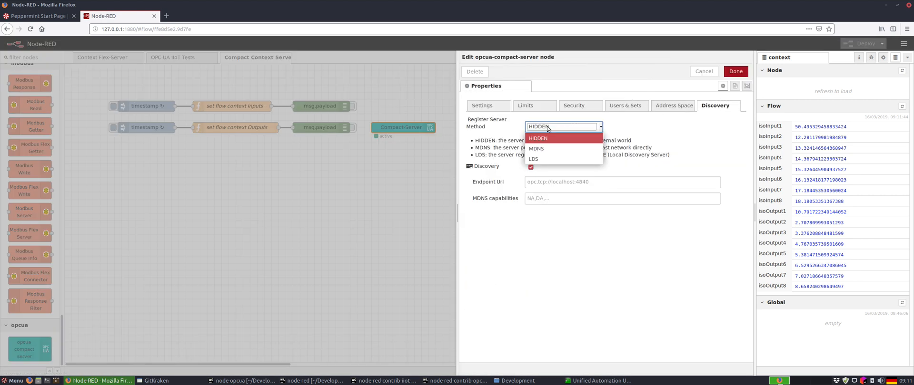
# Set the Compact-Server node's Register Server Method to LDS and confirm.
pyautogui.click(533, 159)
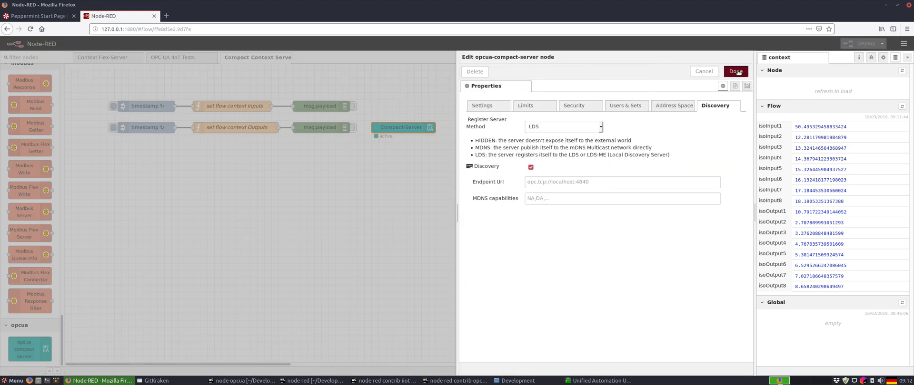
pyautogui.click(735, 72)
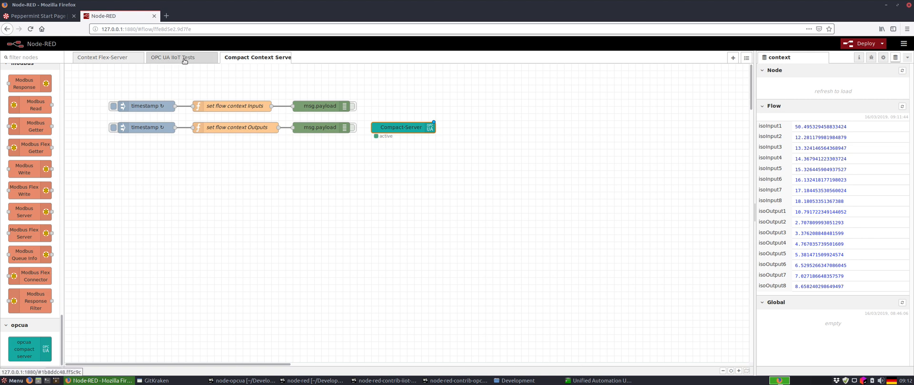
pyautogui.click(172, 57)
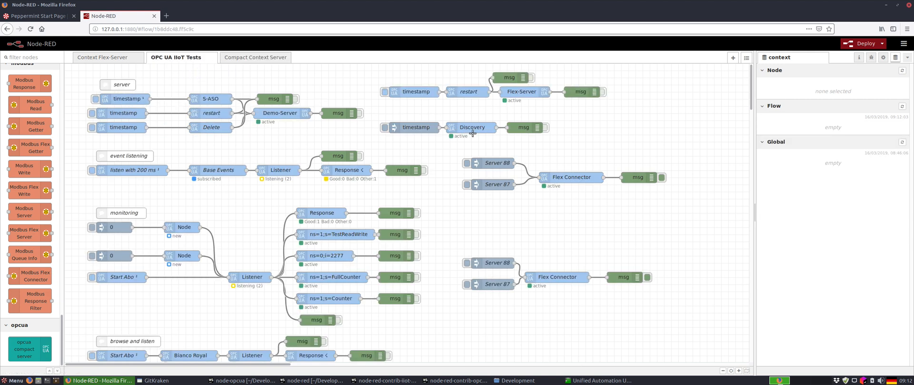
pyautogui.click(255, 57)
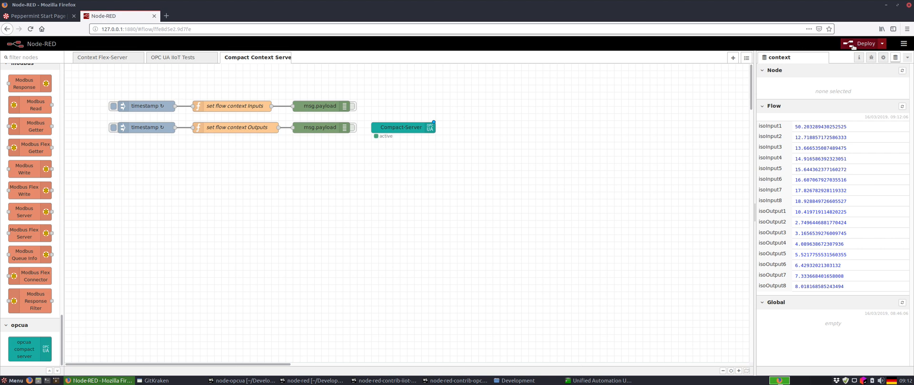
# Deploy the changed flow and bring UaExpert's Add Server dialog back in front.
pyautogui.click(865, 43)
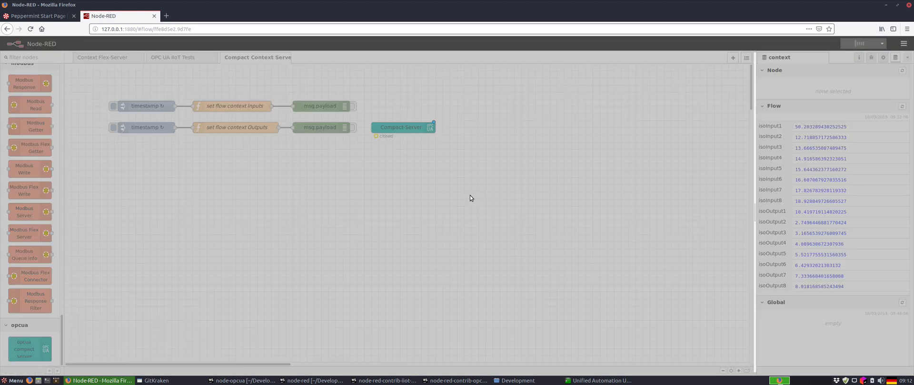
pyautogui.click(866, 43)
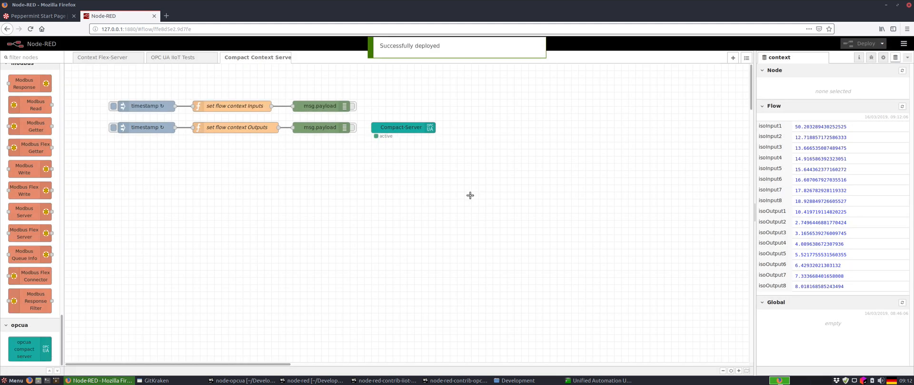
pyautogui.click(245, 381)
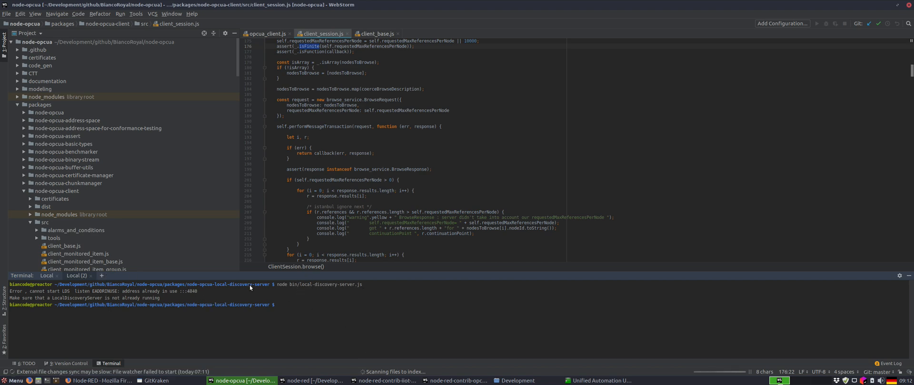
pyautogui.click(600, 381)
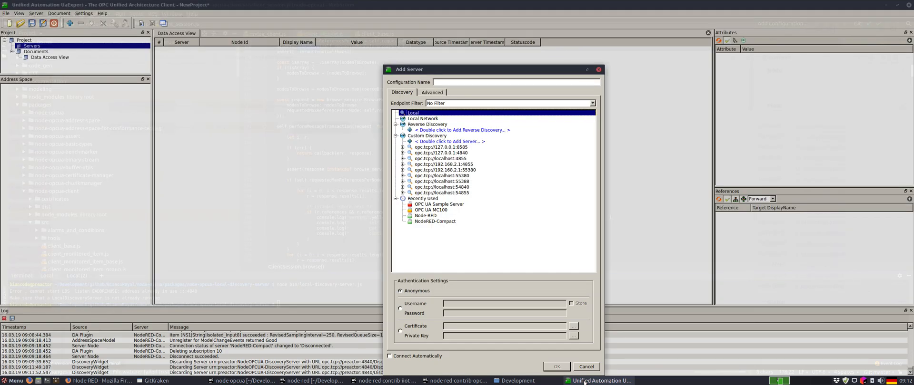
# Add the NodeRED-Compact Basic256Sha256 endpoint, overwrite the config and accept its certificate temporarily.
pyautogui.click(396, 112)
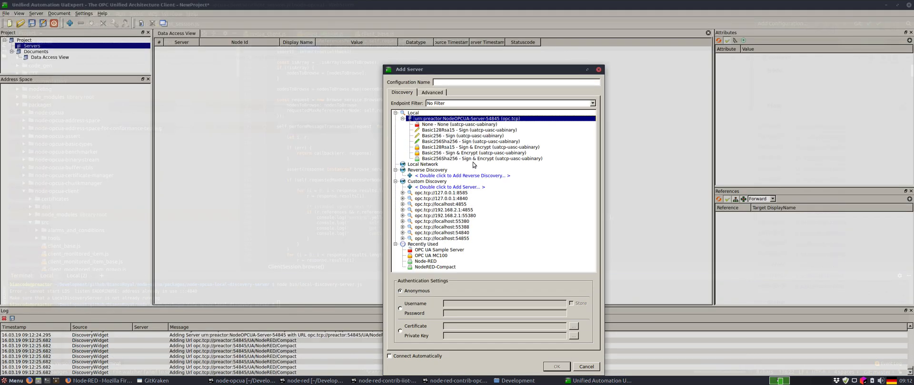
pyautogui.moveTo(481, 158)
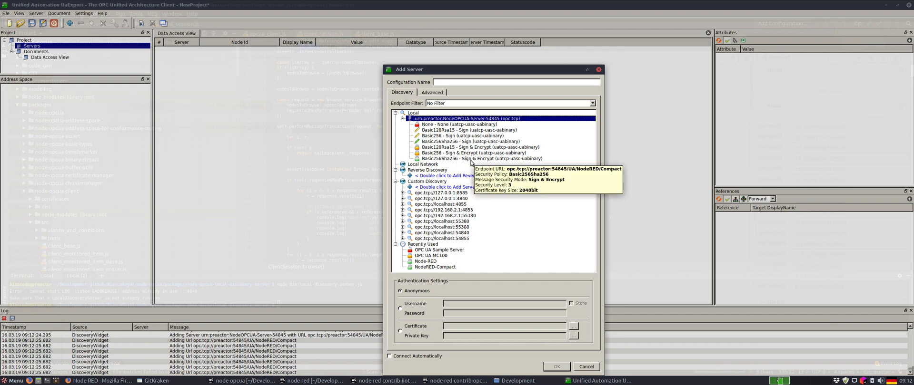
pyautogui.moveTo(469, 168)
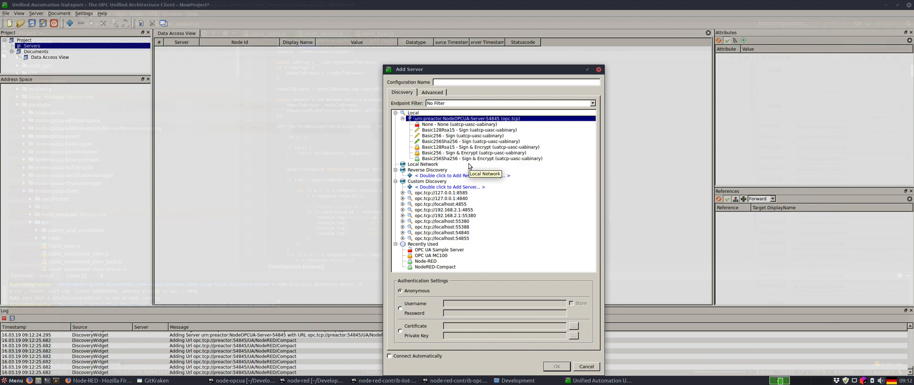
pyautogui.click(555, 366)
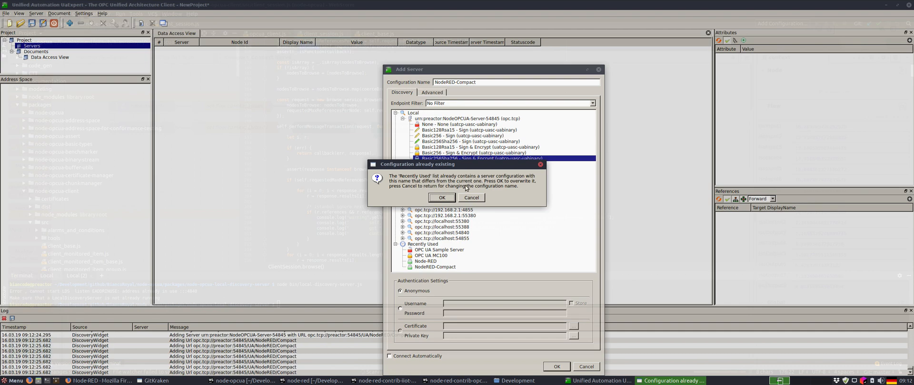
pyautogui.click(440, 198)
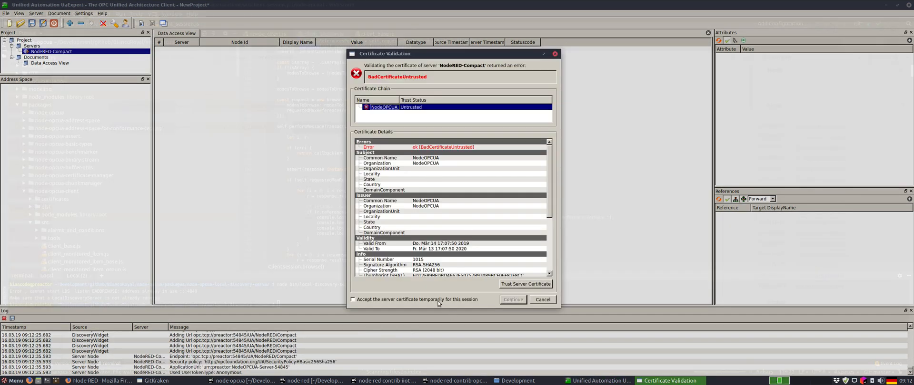
pyautogui.click(512, 298)
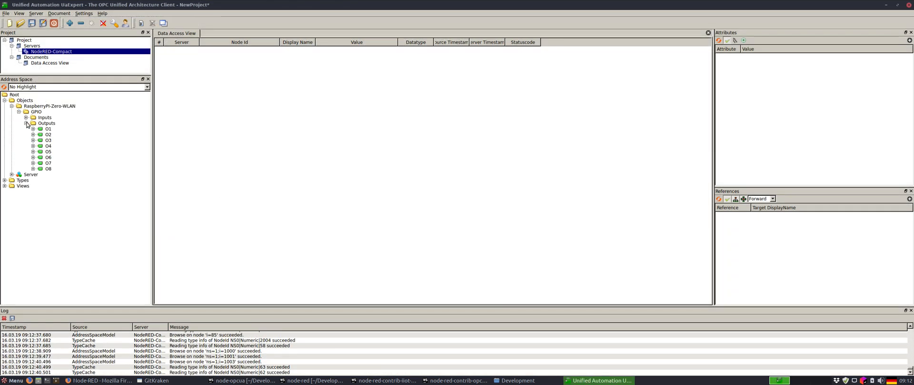
# Browse GPIO Inputs and RPiW0-Digital-Ins, monitor I1–I8 in Data Access View, return to Node-RED.
pyautogui.click(27, 118)
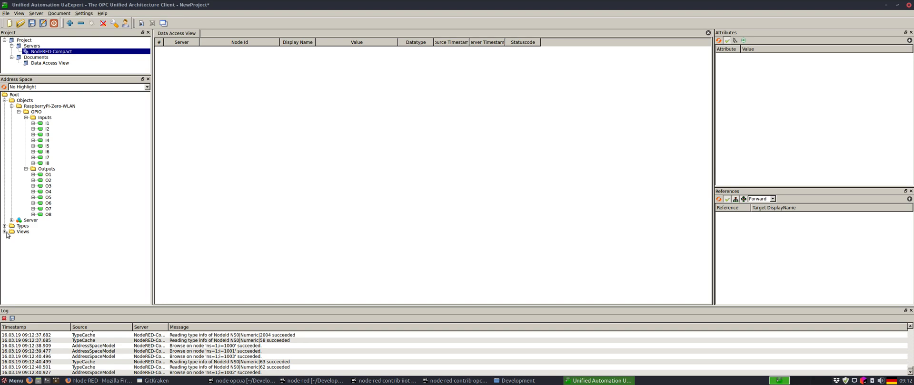
pyautogui.click(6, 231)
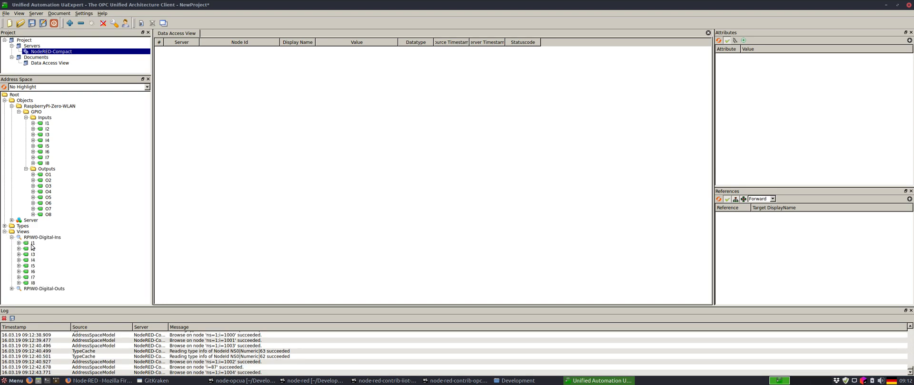
pyautogui.click(33, 243)
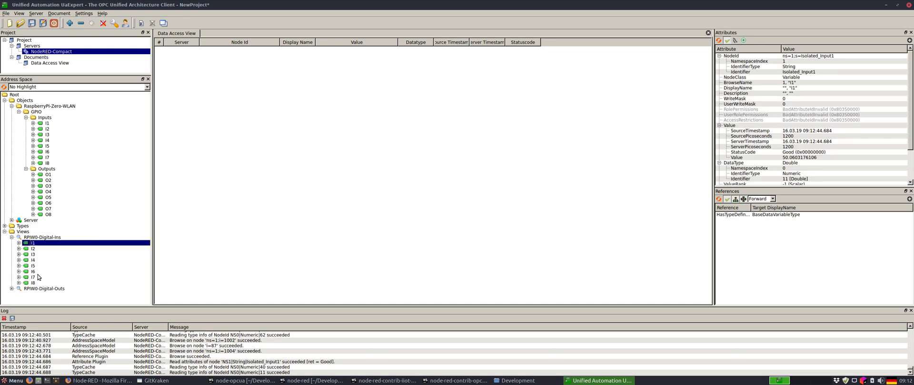
pyautogui.moveTo(38, 278)
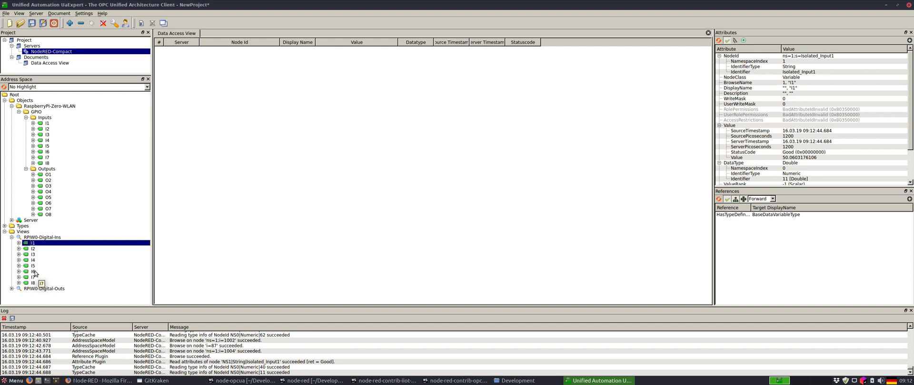
pyautogui.moveTo(38, 286)
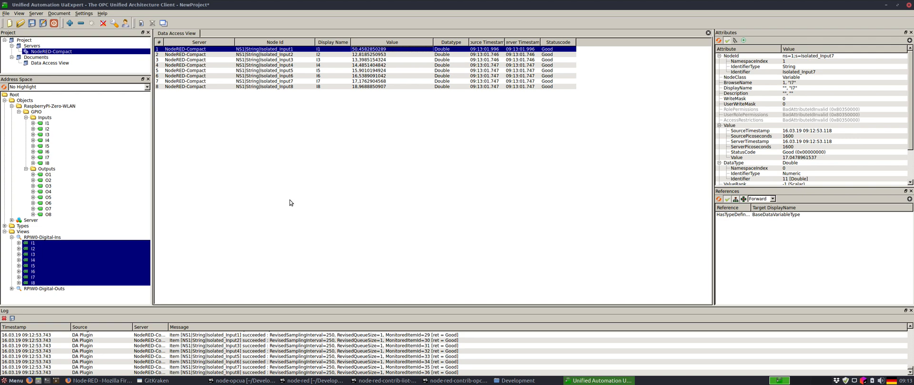
pyautogui.click(99, 381)
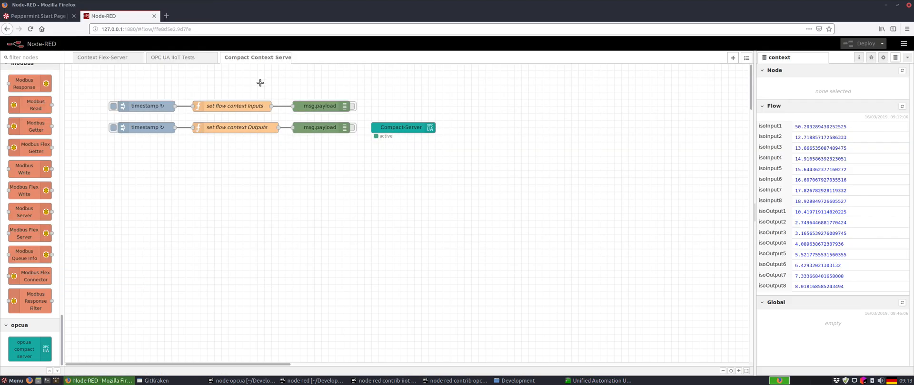
# Peek at an inject node, then edit the Compact-Server node showing its Address Space script.
pyautogui.doubleClick(148, 106)
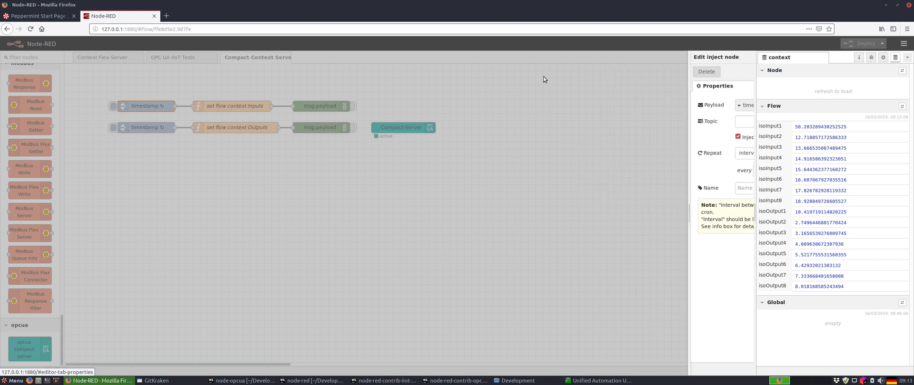
pyautogui.doubleClick(234, 106)
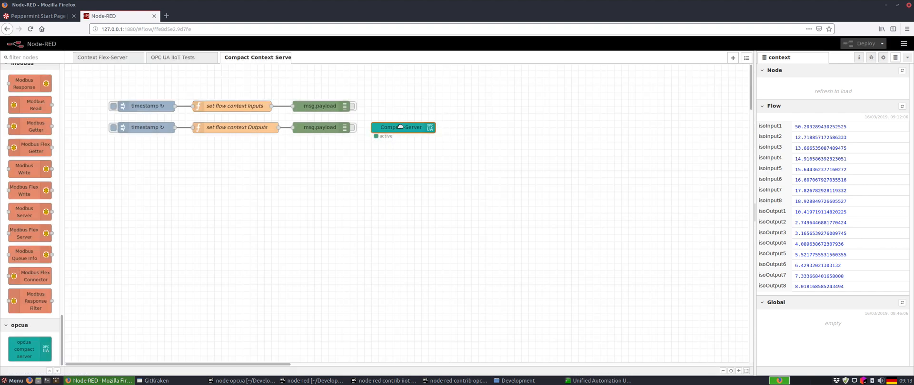
pyautogui.doubleClick(401, 127)
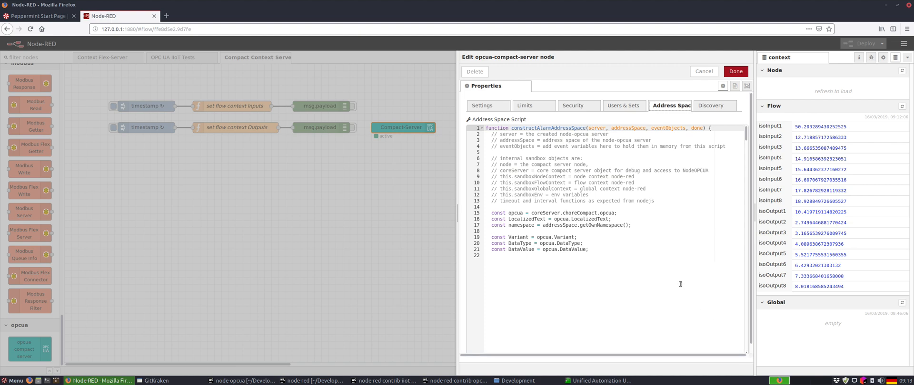
pyautogui.scroll(-3)
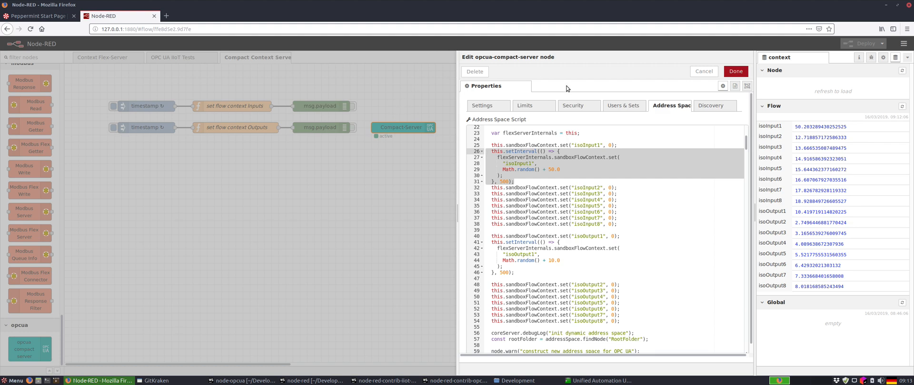
pyautogui.moveTo(598, 380)
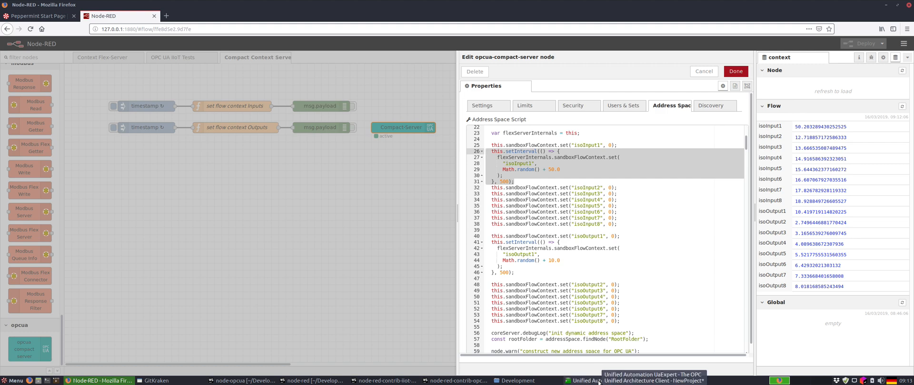
pyautogui.scroll(-3)
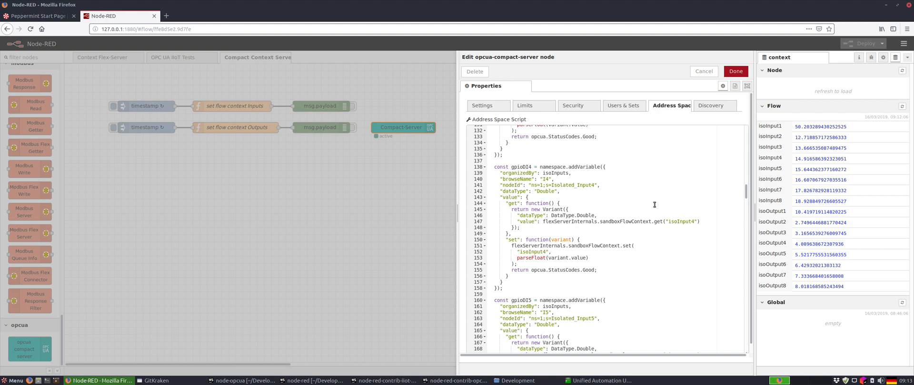
pyautogui.moveTo(759, 203)
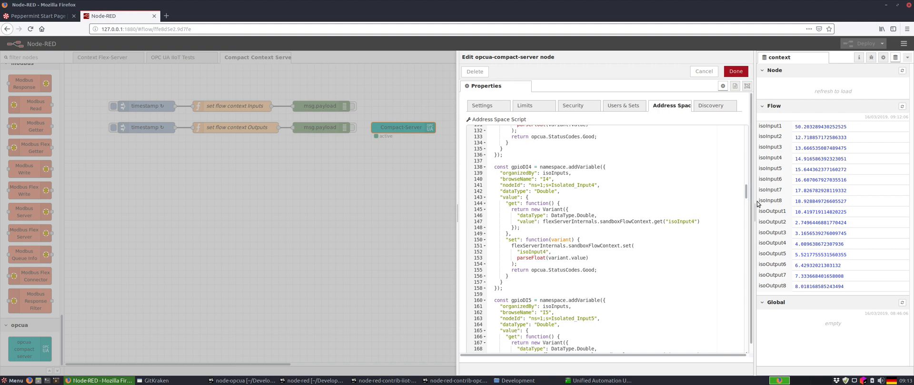
# Review Discovery, Users & Sets and Security, enabling Use individual Certificate Files.
pyautogui.click(718, 105)
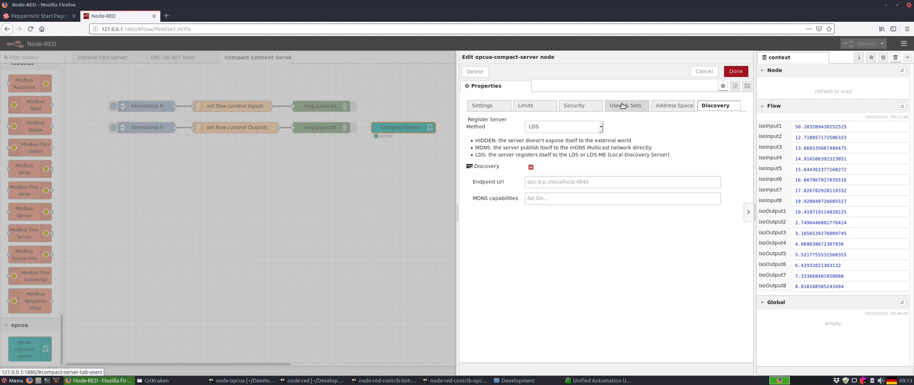
pyautogui.click(627, 106)
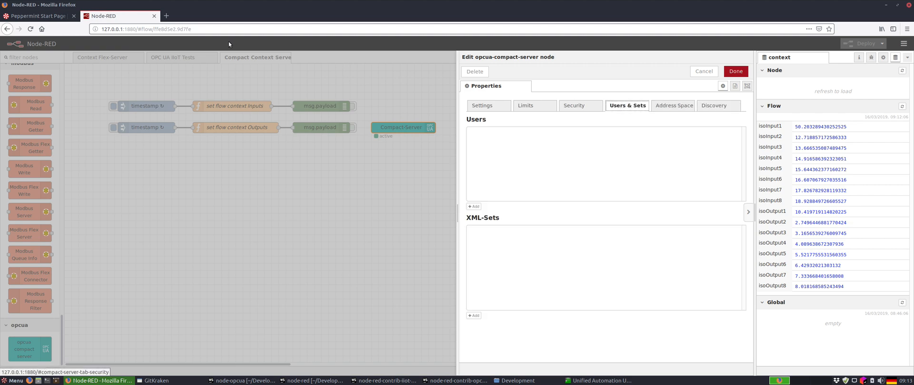
pyautogui.moveTo(590, 103)
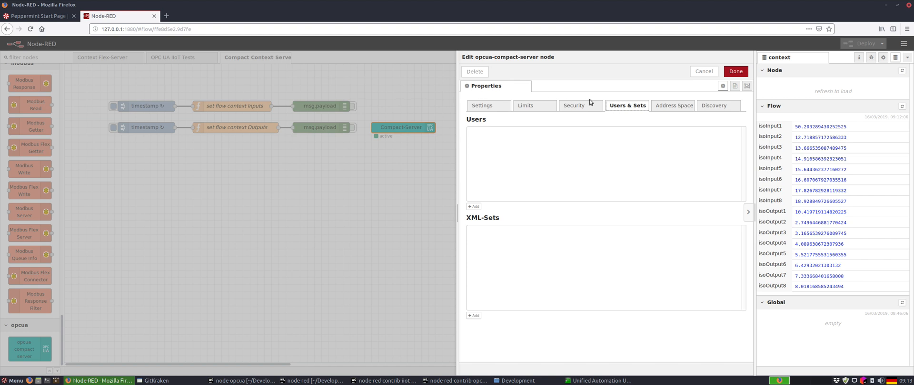
pyautogui.click(574, 105)
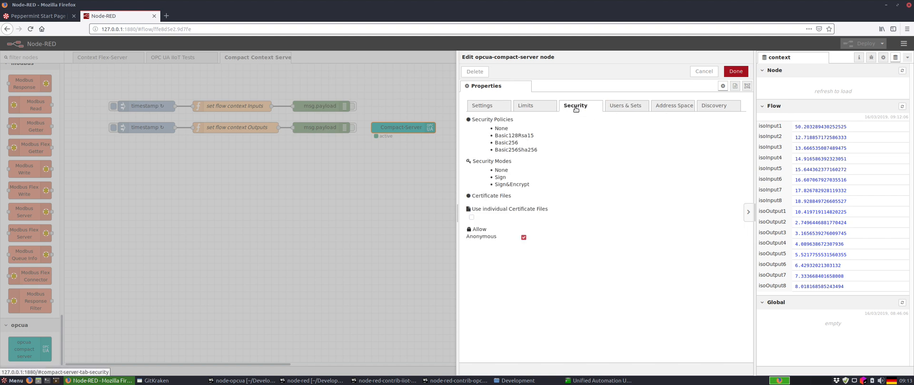
pyautogui.moveTo(519, 123)
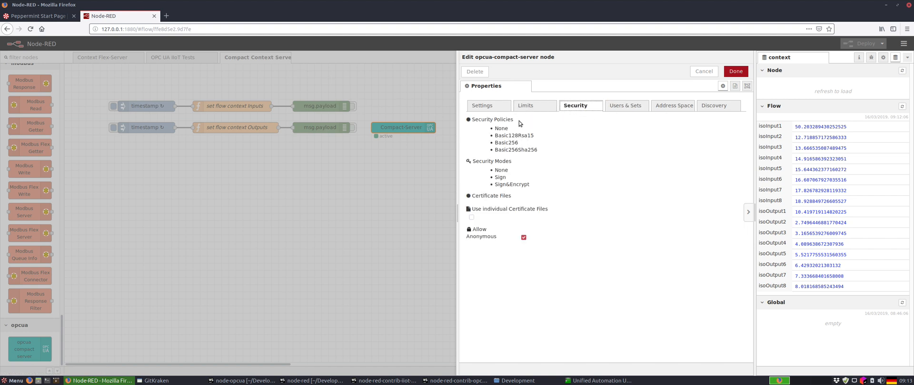
pyautogui.click(471, 217)
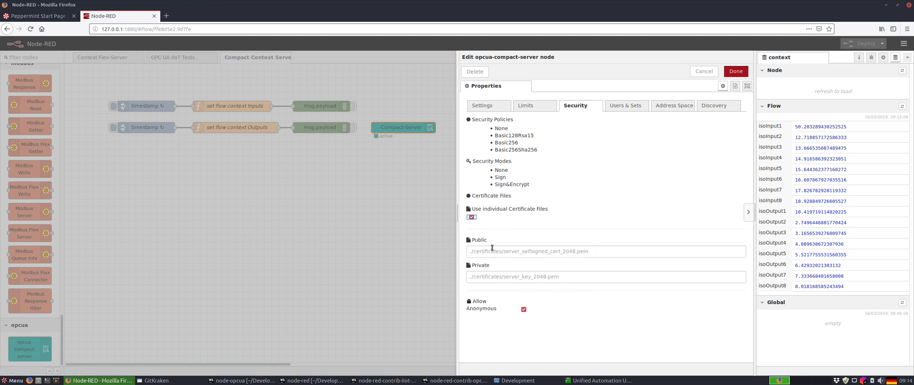
# Review the Limits and Settings tabs showing port 54845 and timeouts.
pyautogui.click(526, 106)
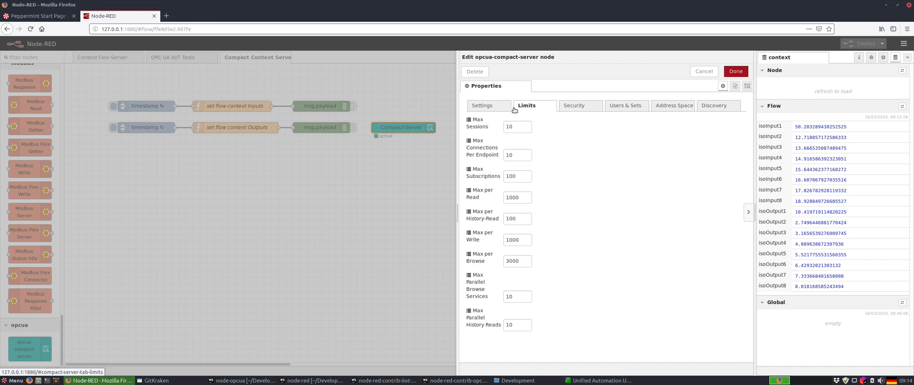
pyautogui.click(482, 106)
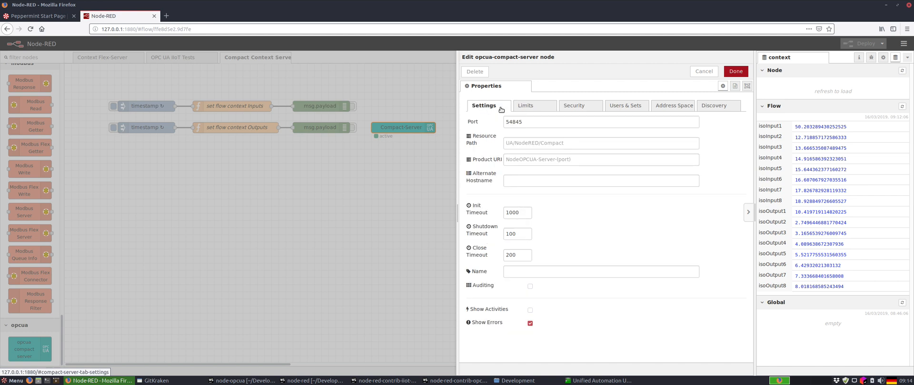